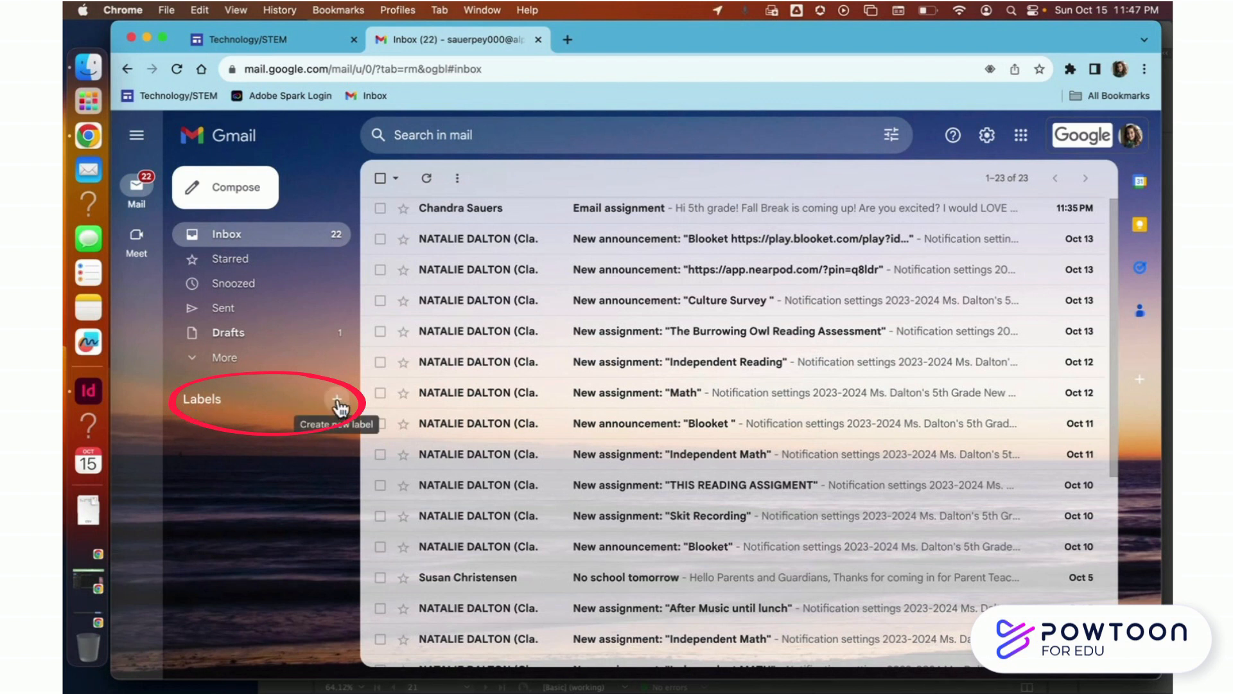
# Create a Gmail label named 'Friends'
pyautogui.click(336, 400)
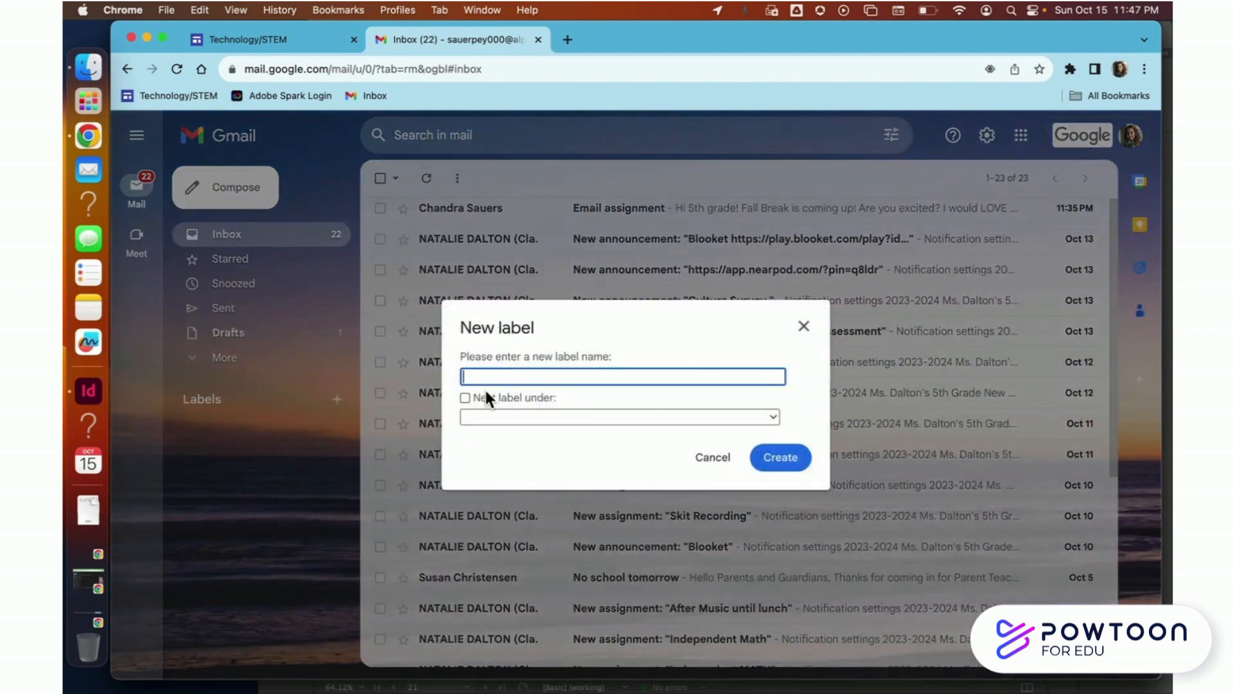
pyautogui.write('Friends')
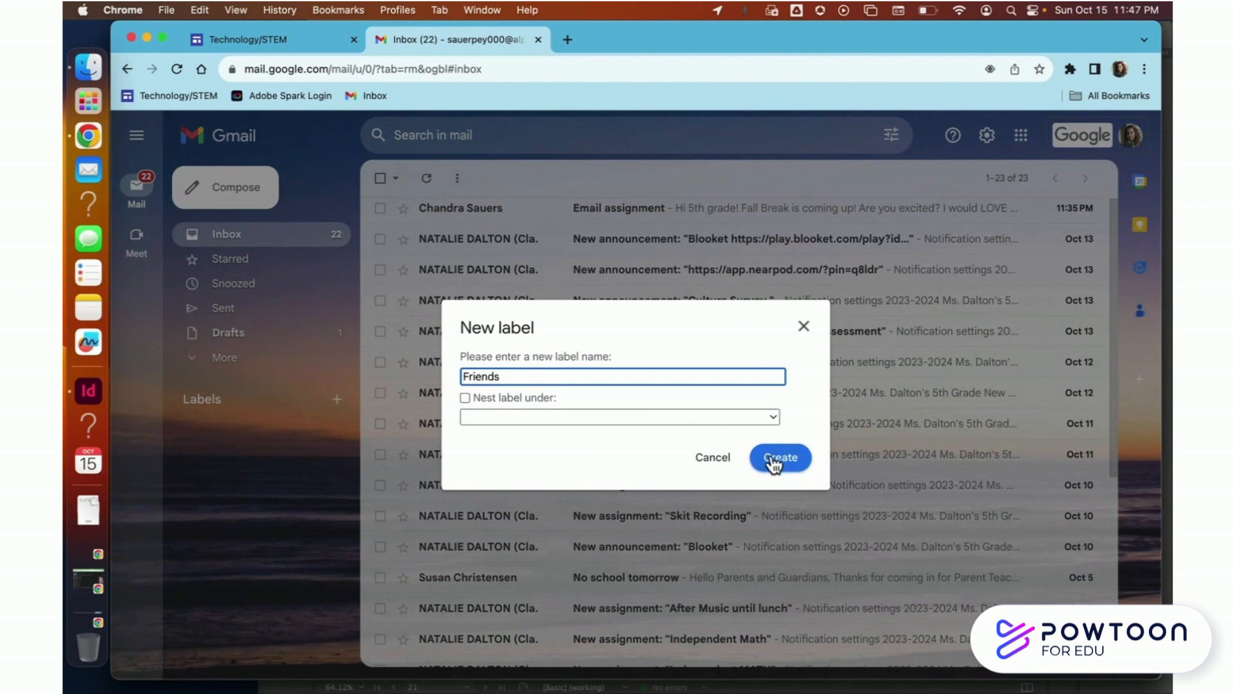
pyautogui.click(778, 456)
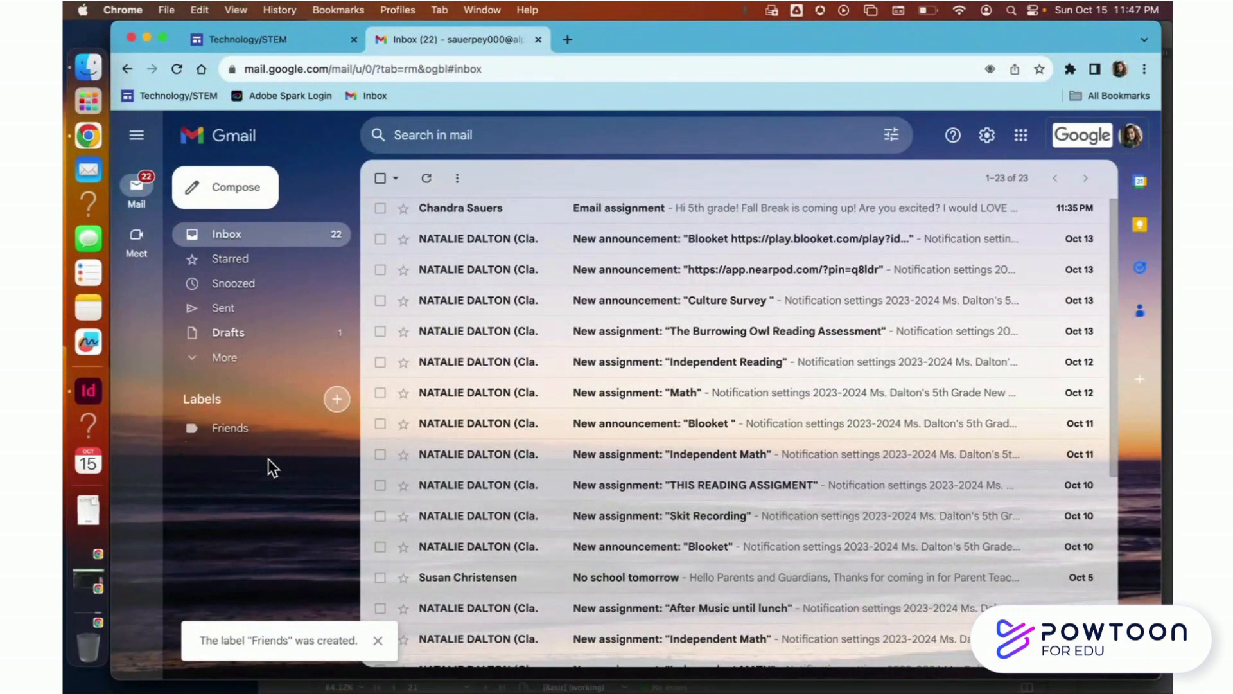
pyautogui.moveTo(336, 399)
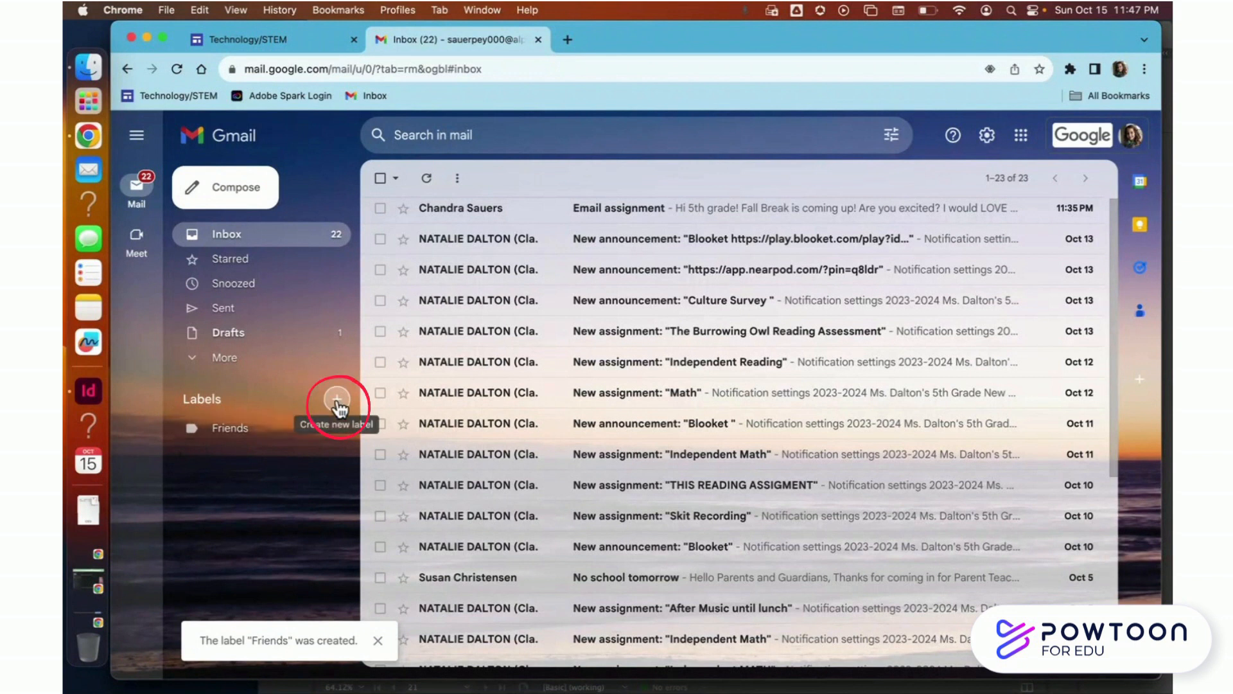
# Create a second label named 'School'
pyautogui.click(337, 399)
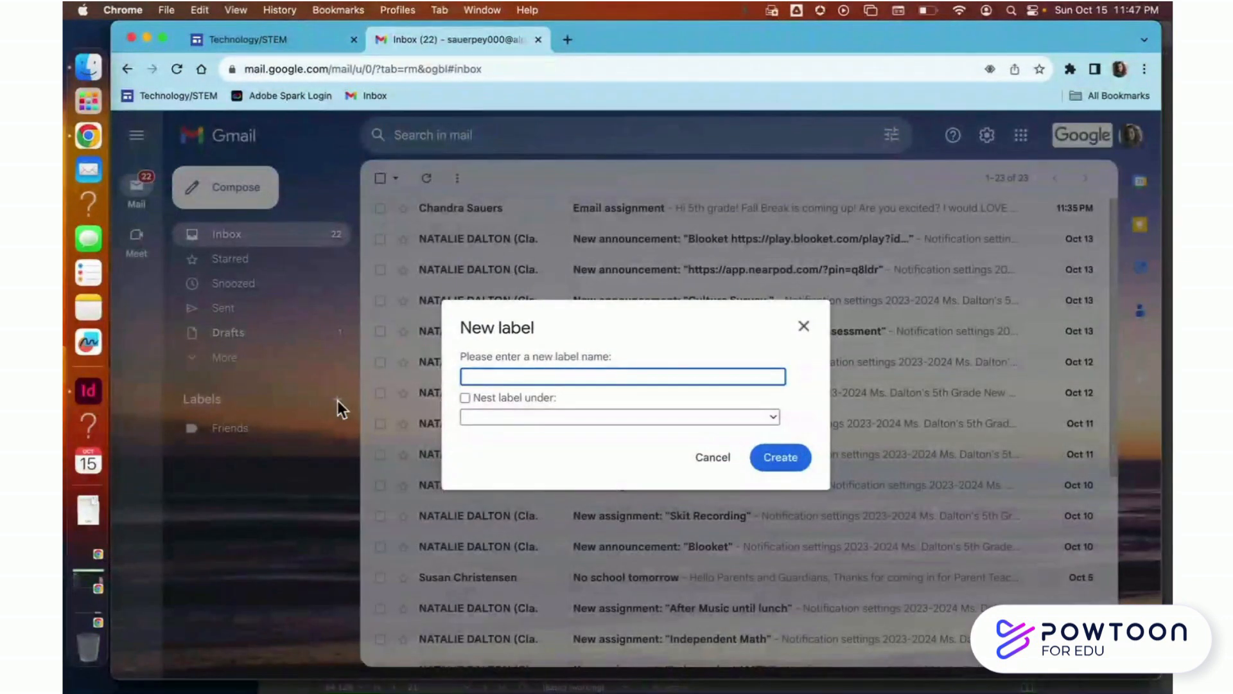
pyautogui.write('School')
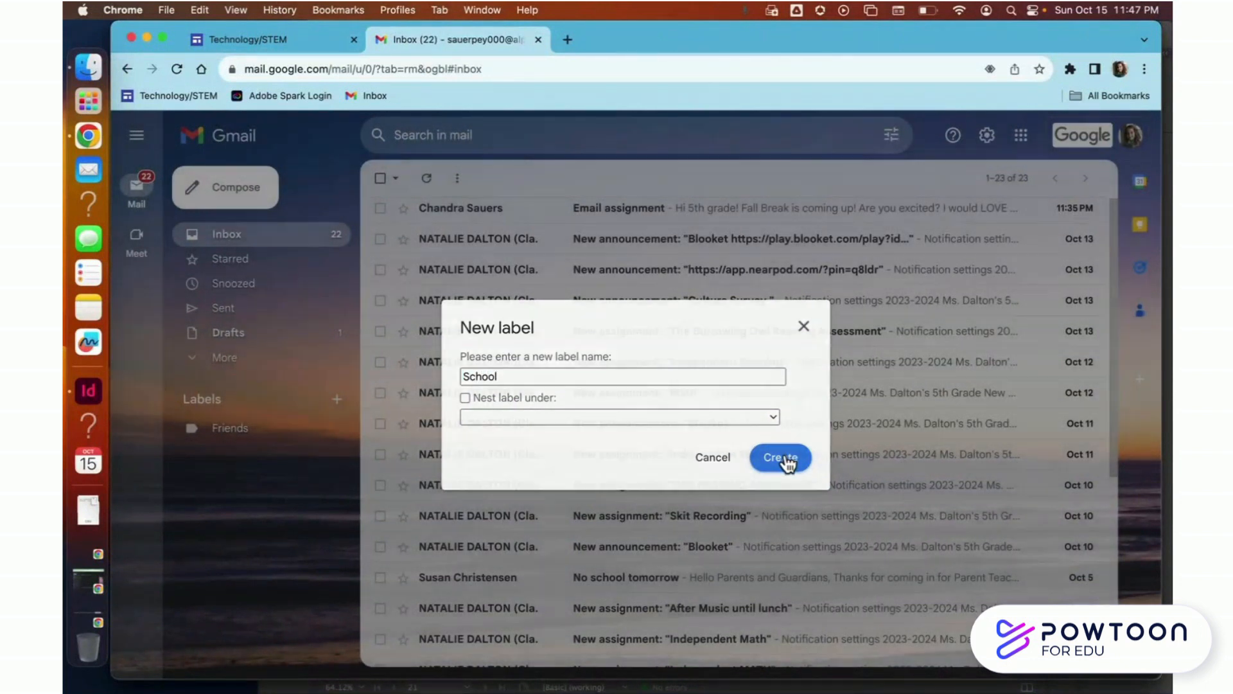
pyautogui.click(781, 457)
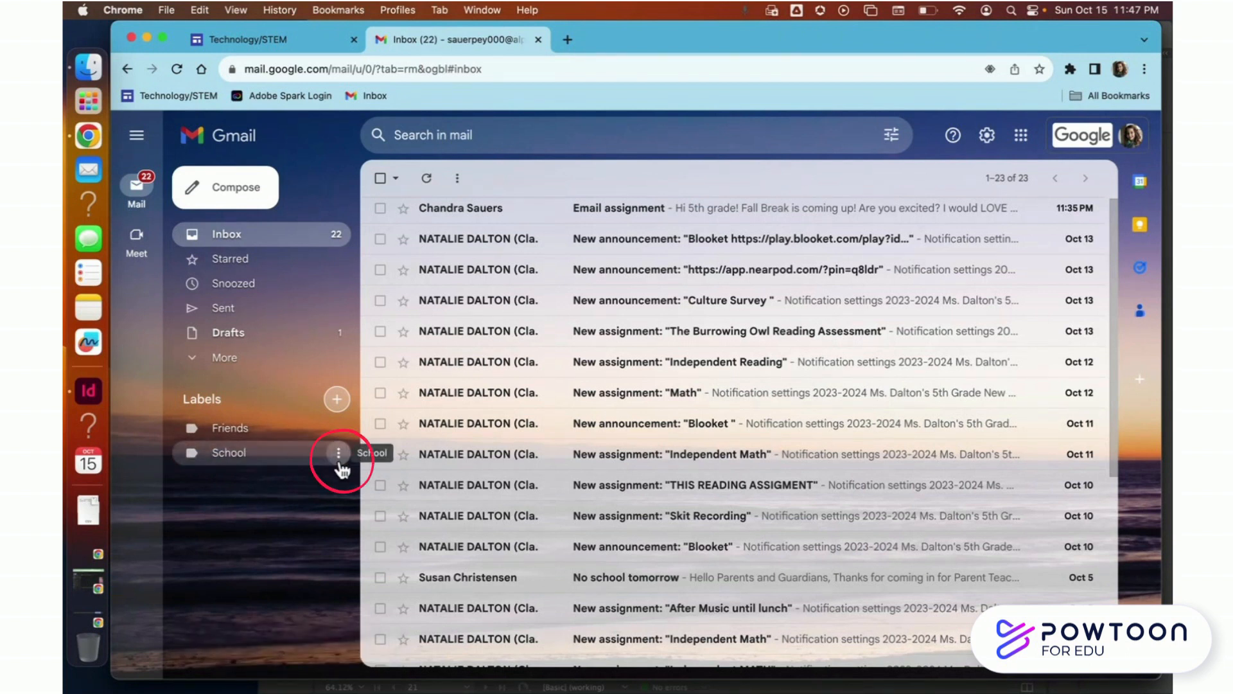
# Choose Add sublabel from the School label's options menu
pyautogui.click(339, 452)
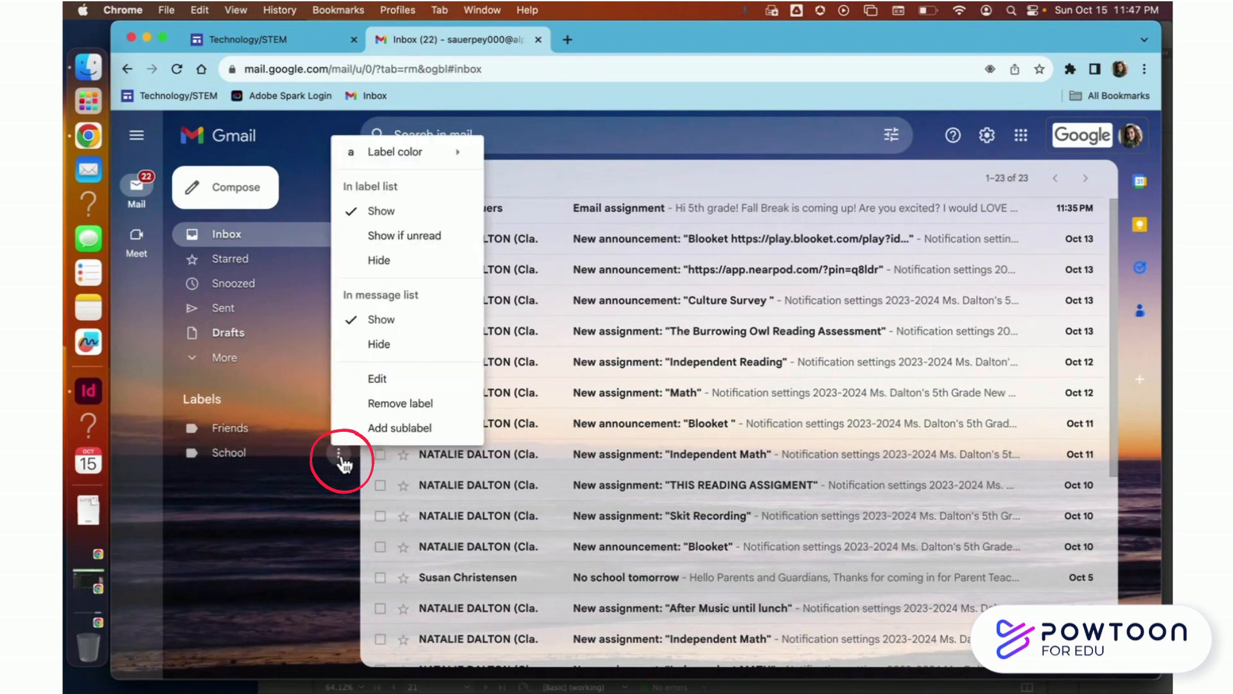
pyautogui.moveTo(342, 463)
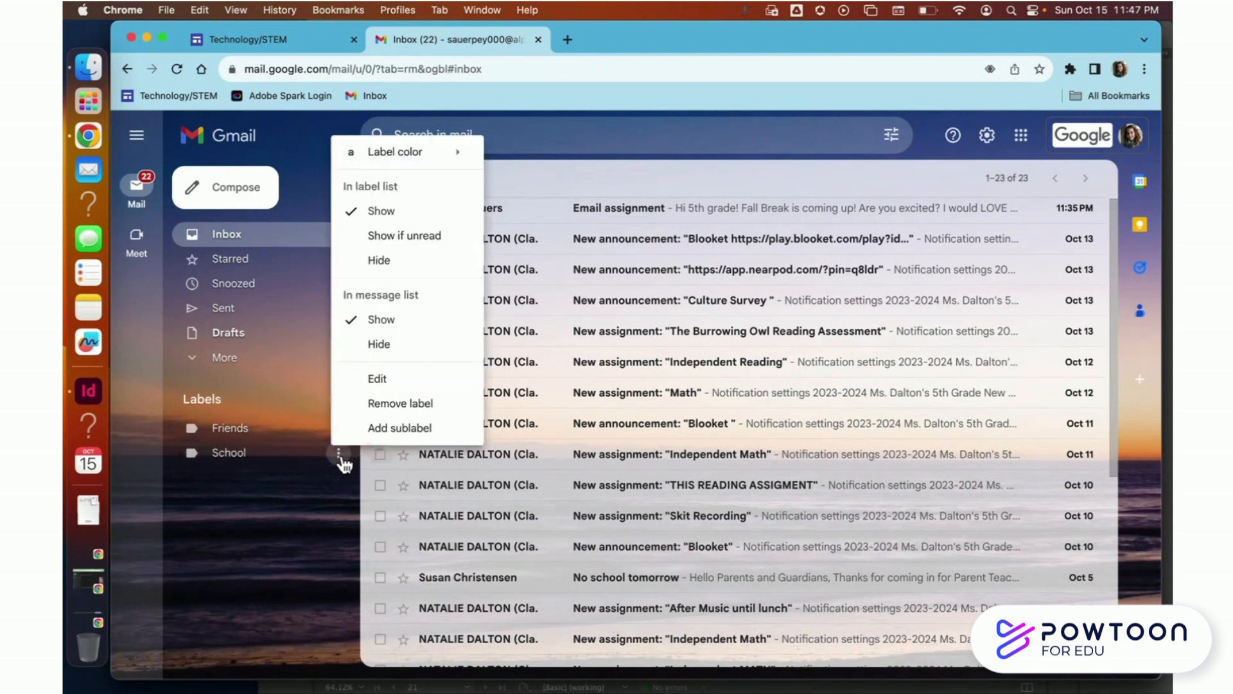
pyautogui.moveTo(400, 428)
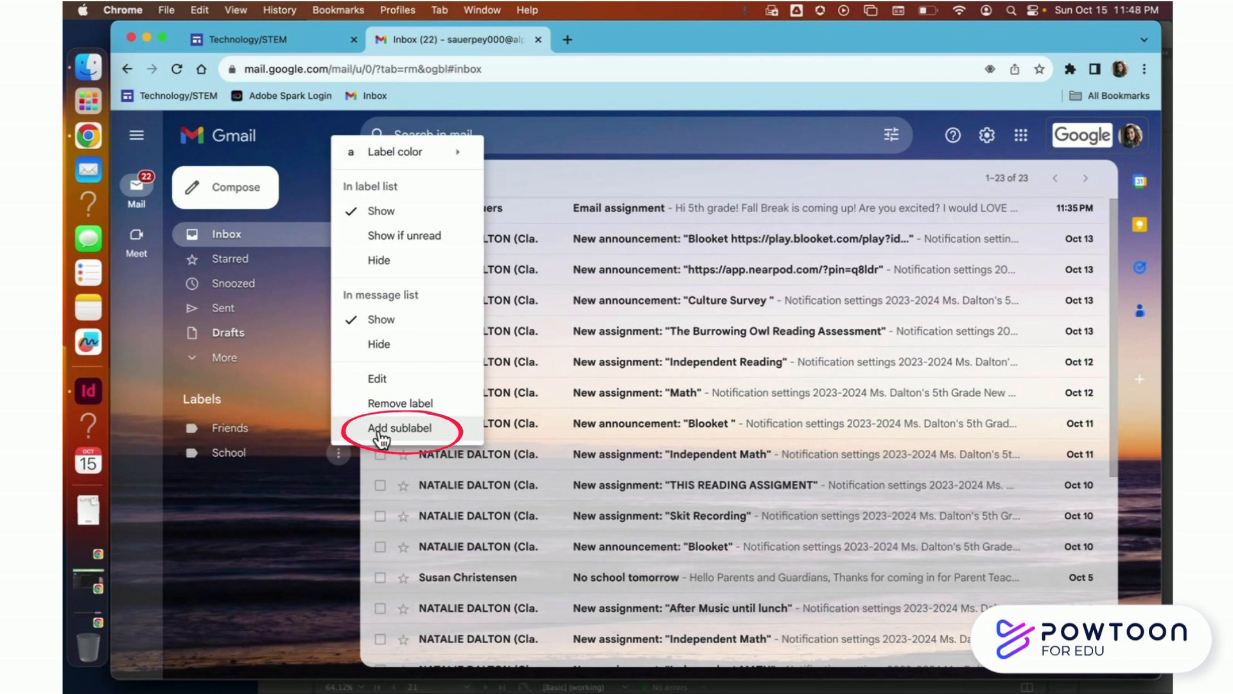
pyautogui.click(399, 428)
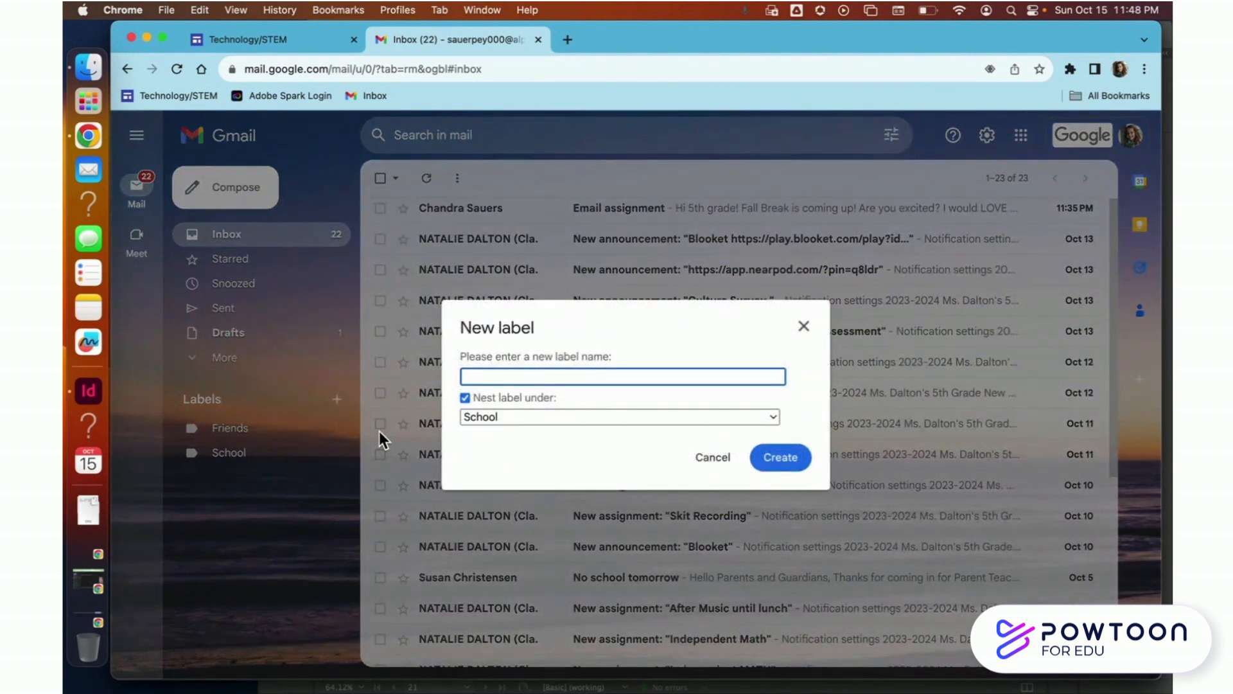
# Create the sublabel '5th Grade' nested under School
pyautogui.write('5th G')
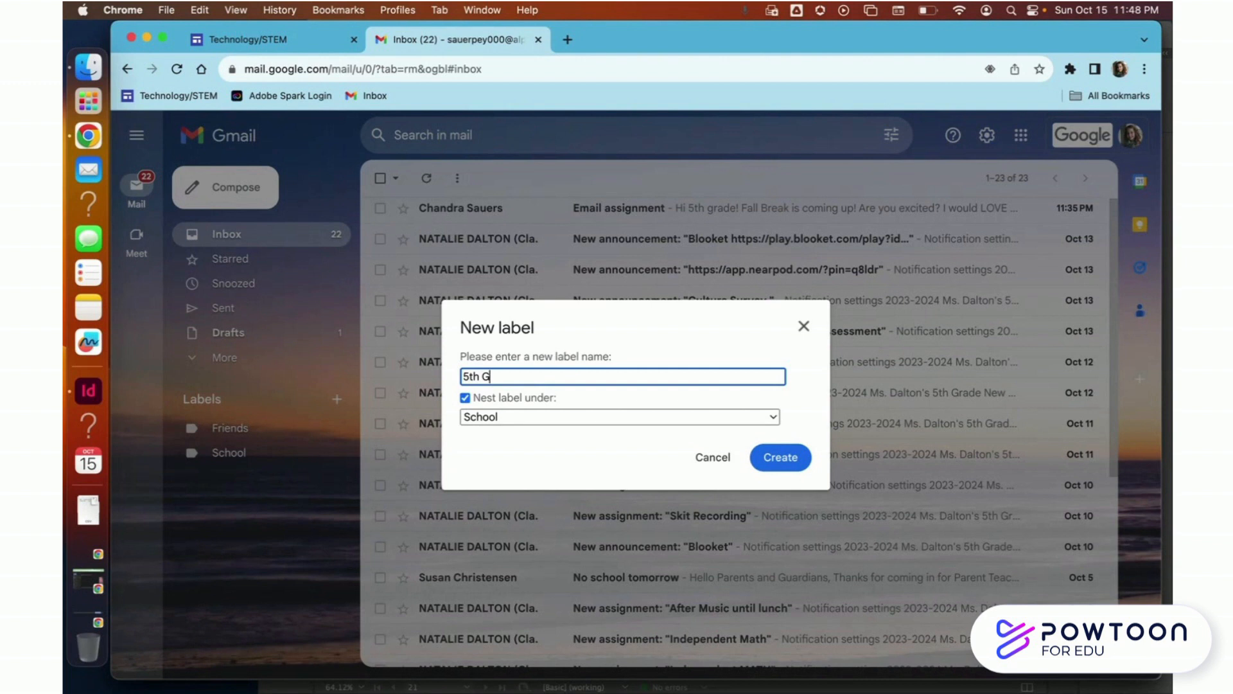
pyautogui.write('rade')
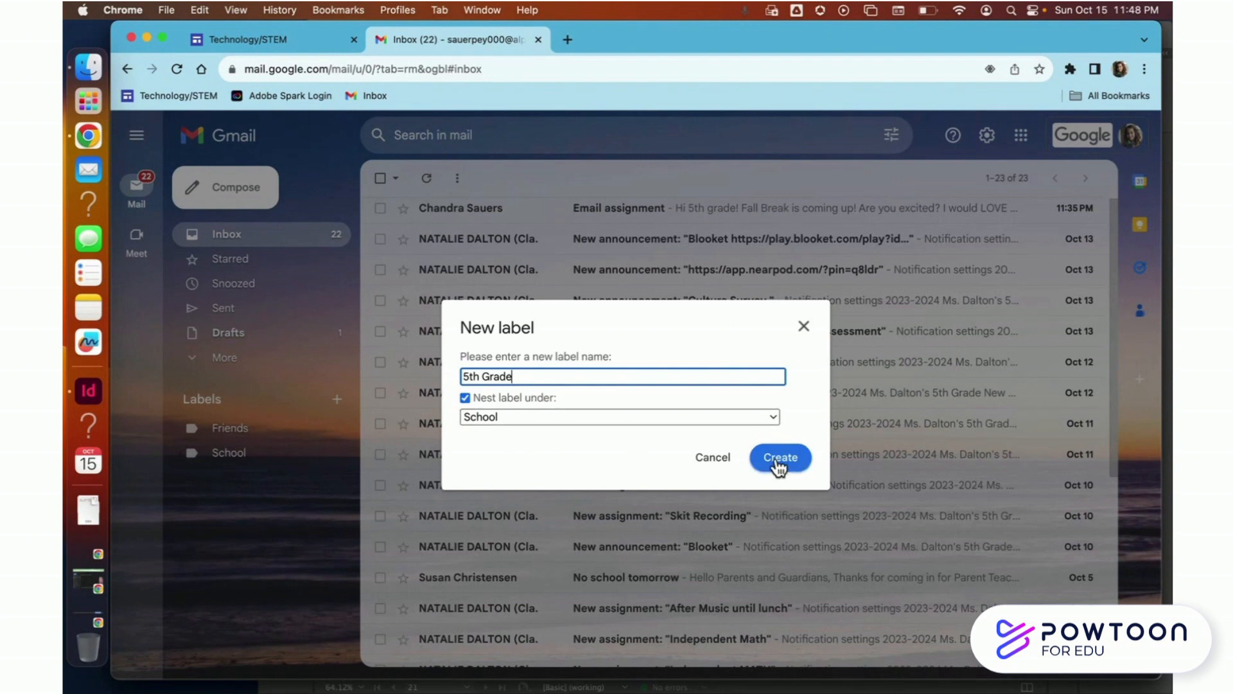
pyautogui.click(779, 457)
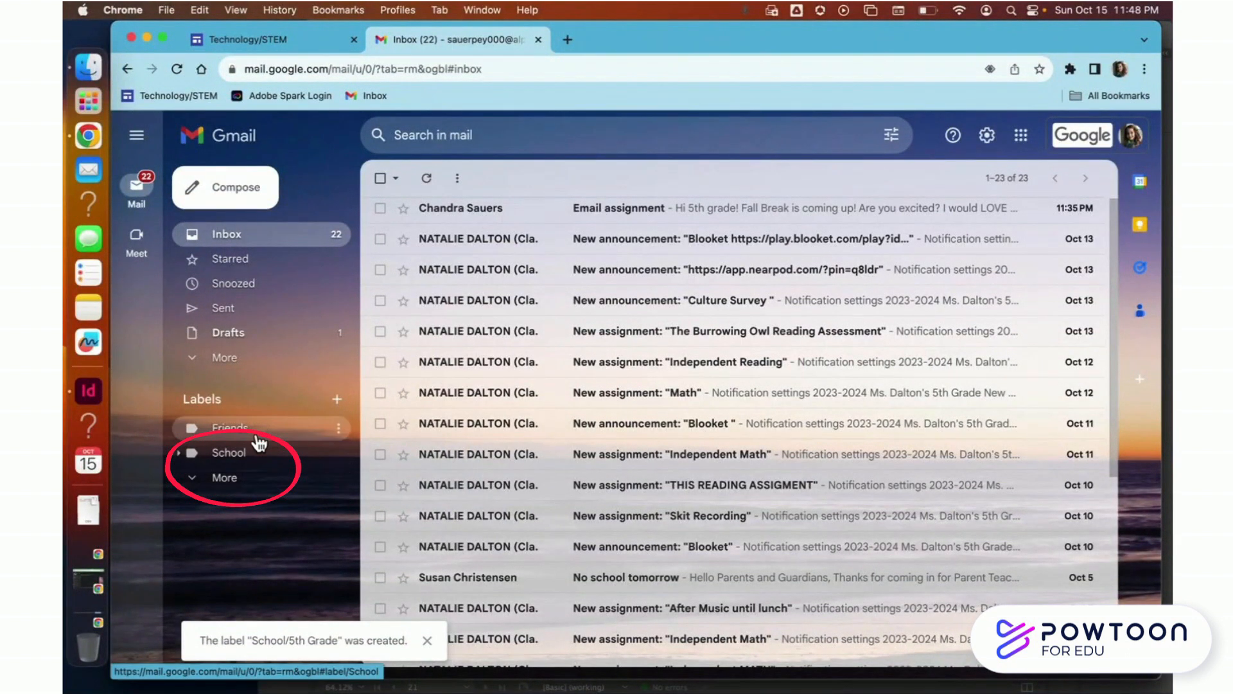
pyautogui.moveTo(181, 463)
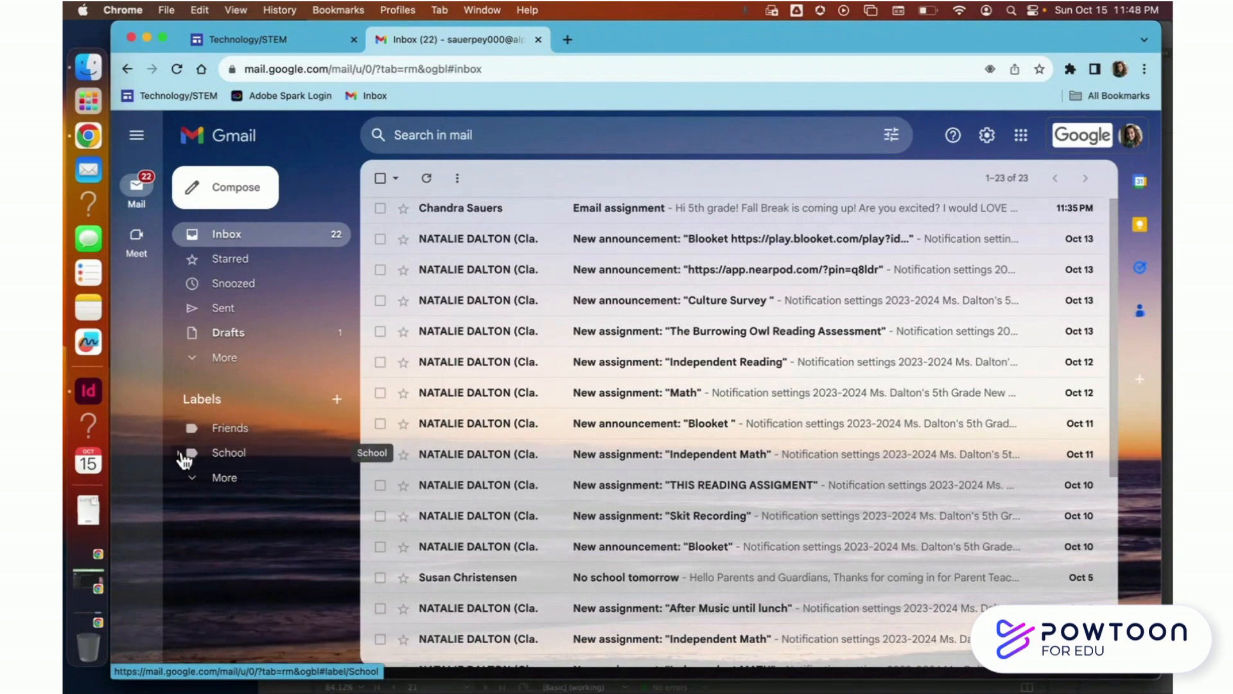
# Expand the School label to show its '5th Grade' sublabel
pyautogui.click(191, 452)
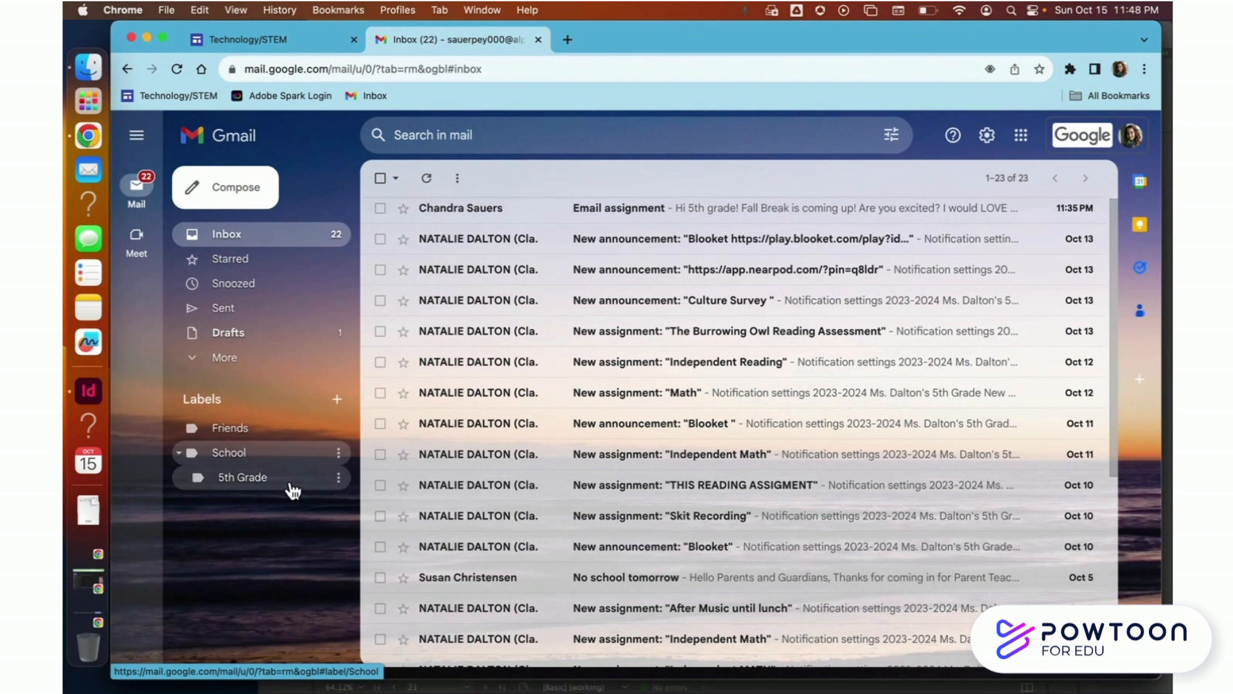